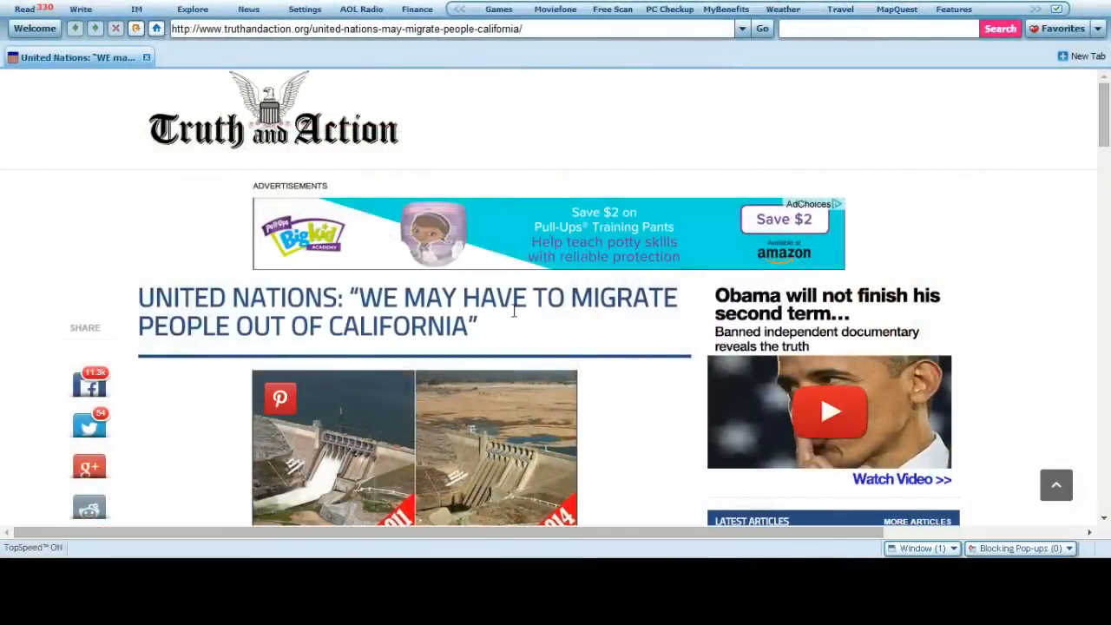
mouse_move(385, 354)
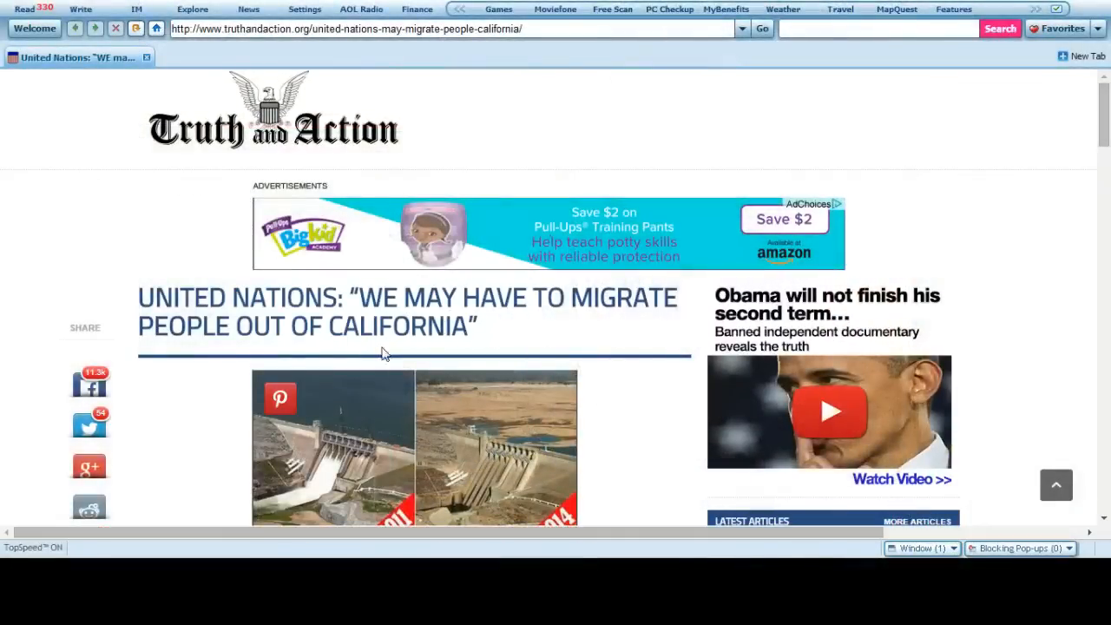
scroll(down, 3)
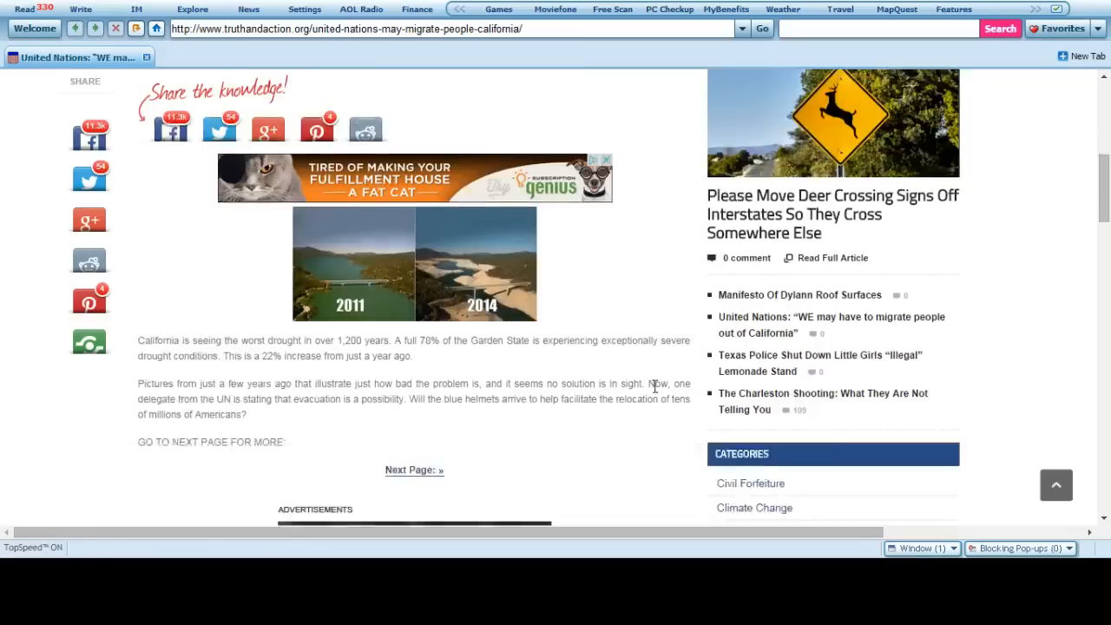
scroll(down, 3)
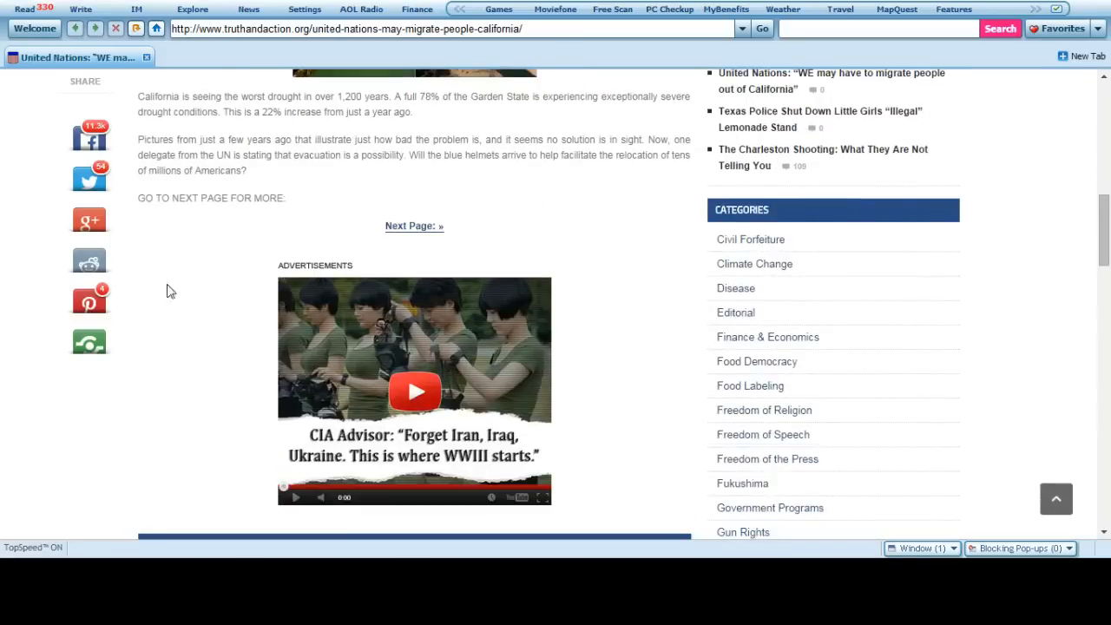
mouse_move(185, 327)
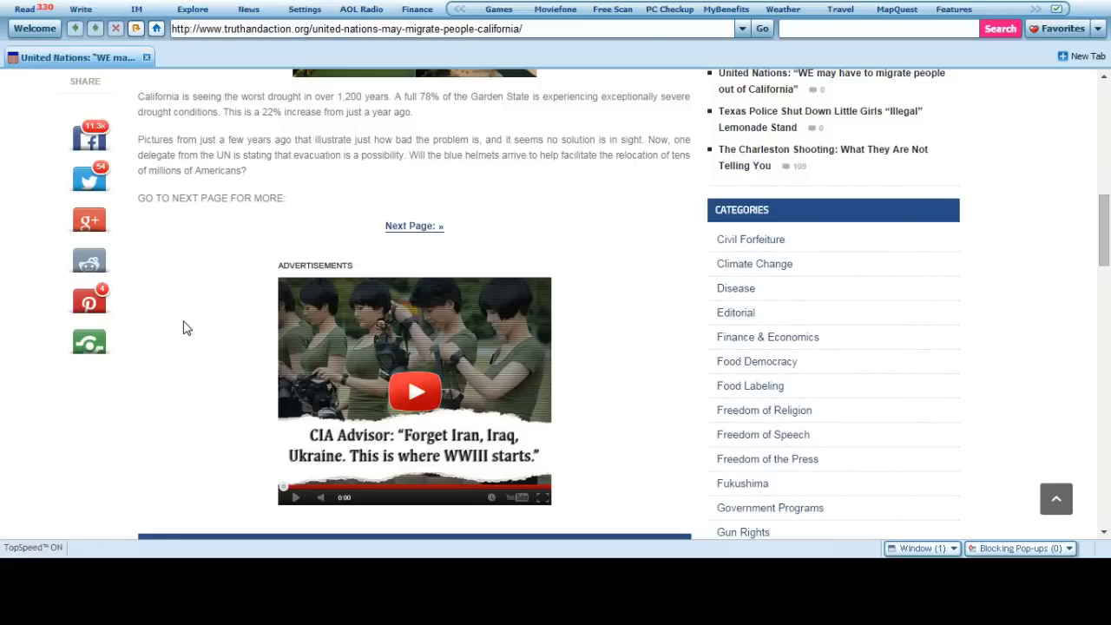
scroll(down, 3)
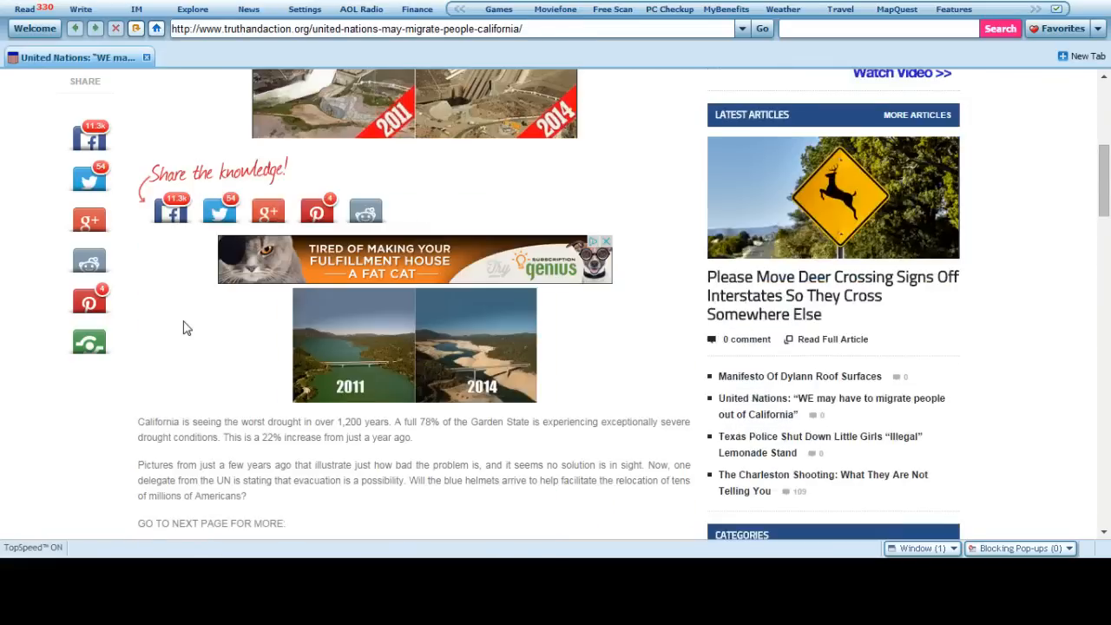
scroll(up, 3)
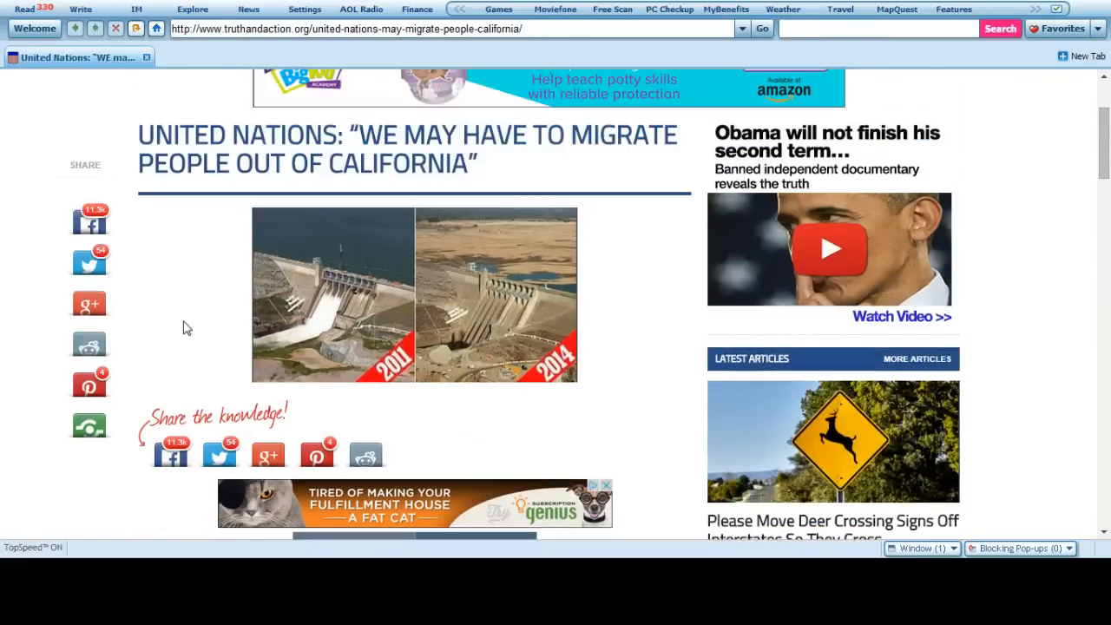
scroll(down, 3)
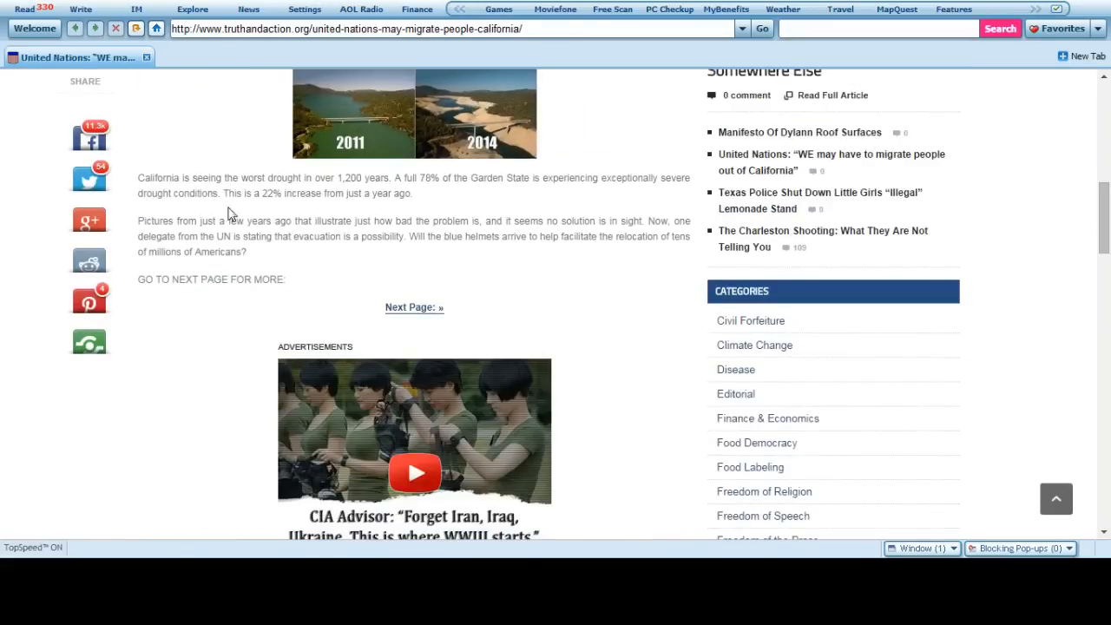
mouse_move(459, 189)
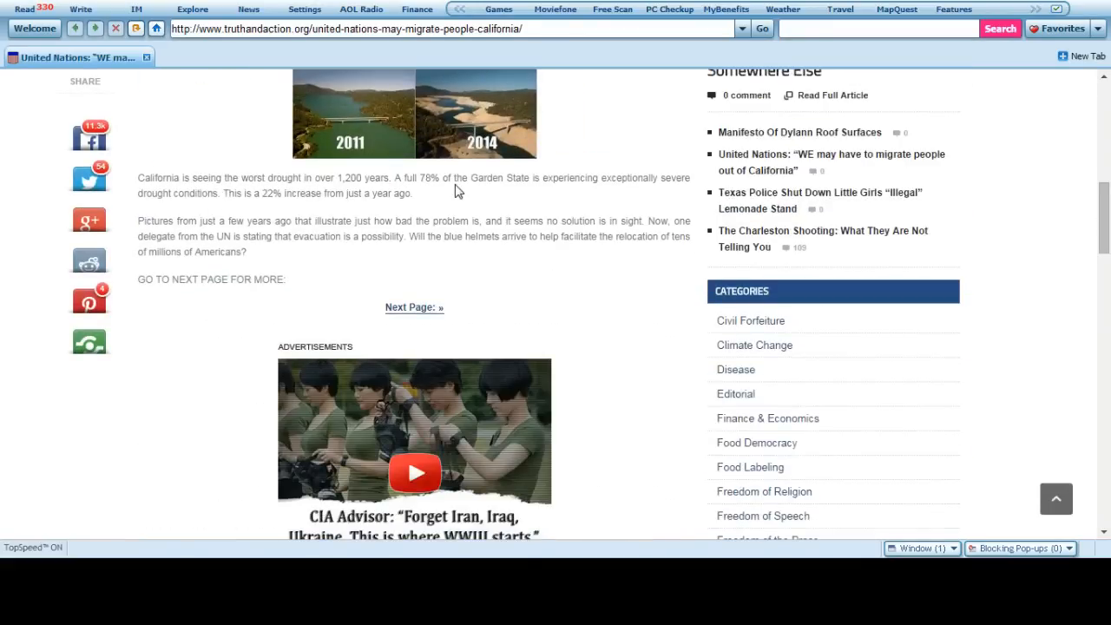
mouse_move(433, 197)
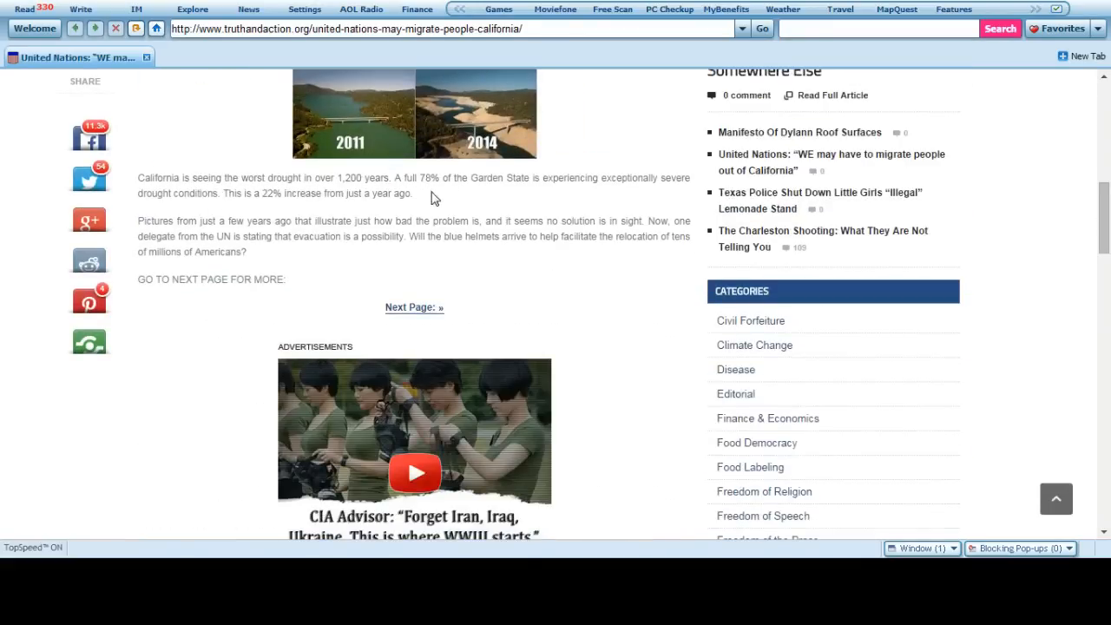
mouse_move(452, 213)
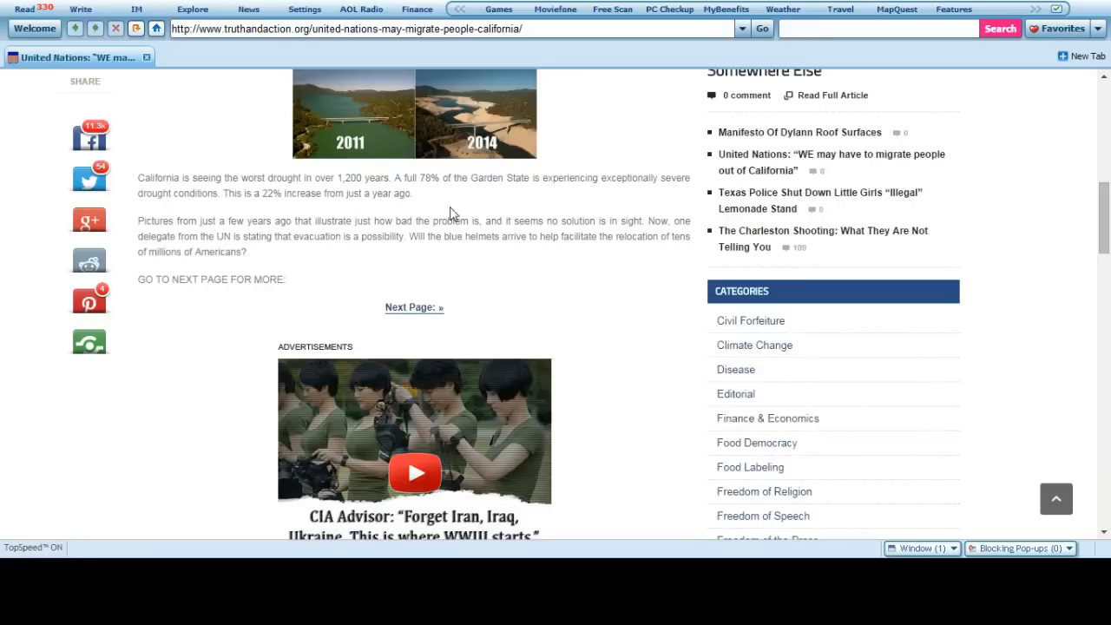
mouse_move(375, 255)
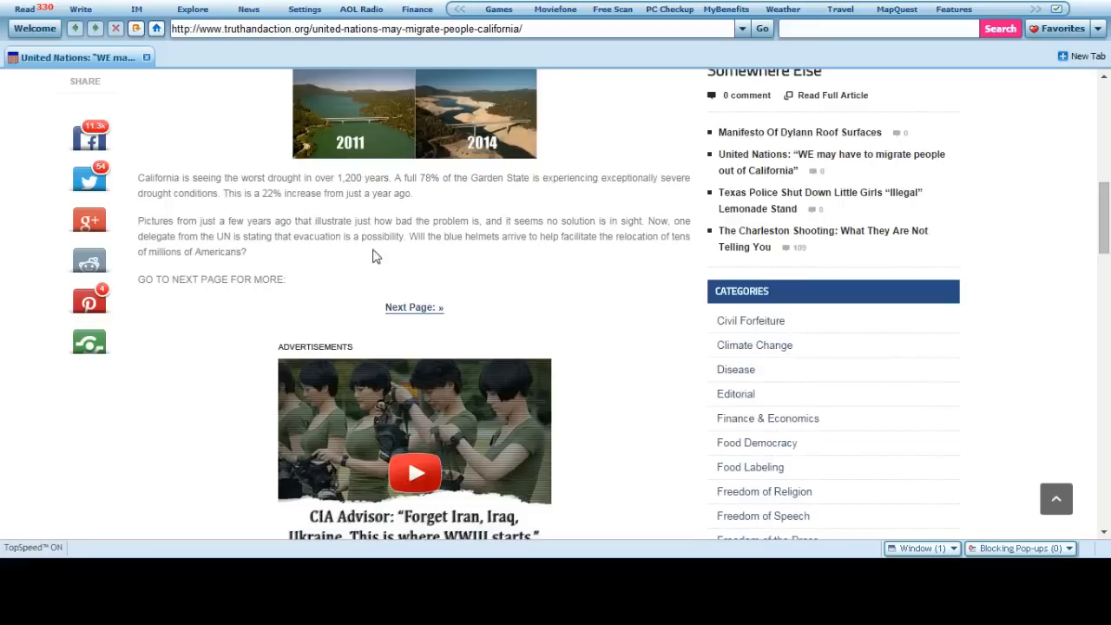
mouse_move(559, 252)
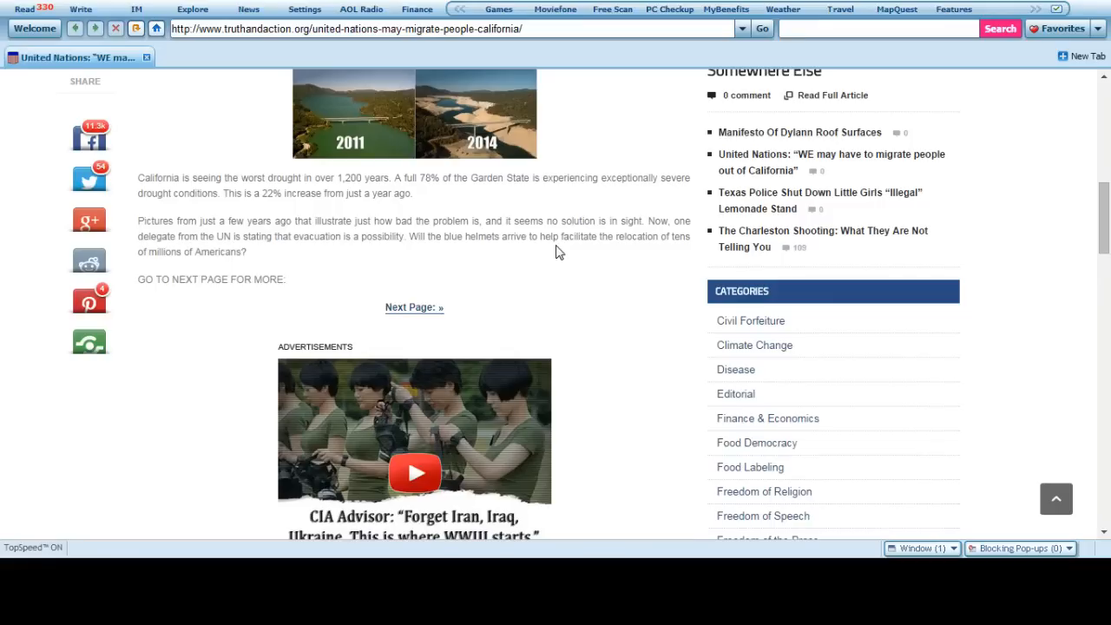
mouse_move(444, 265)
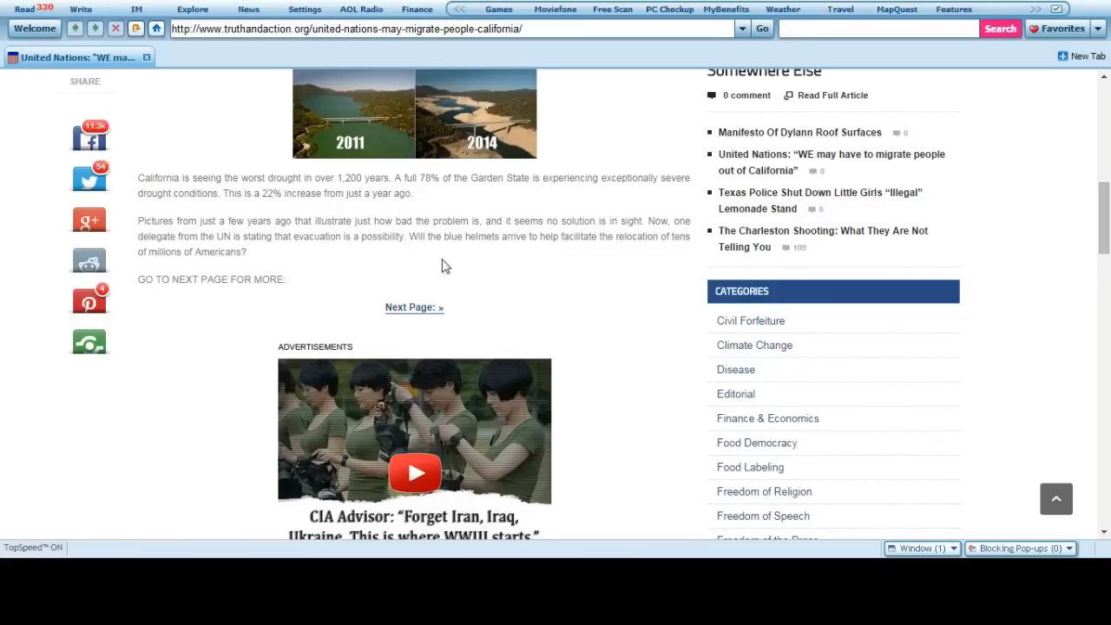
mouse_move(316, 288)
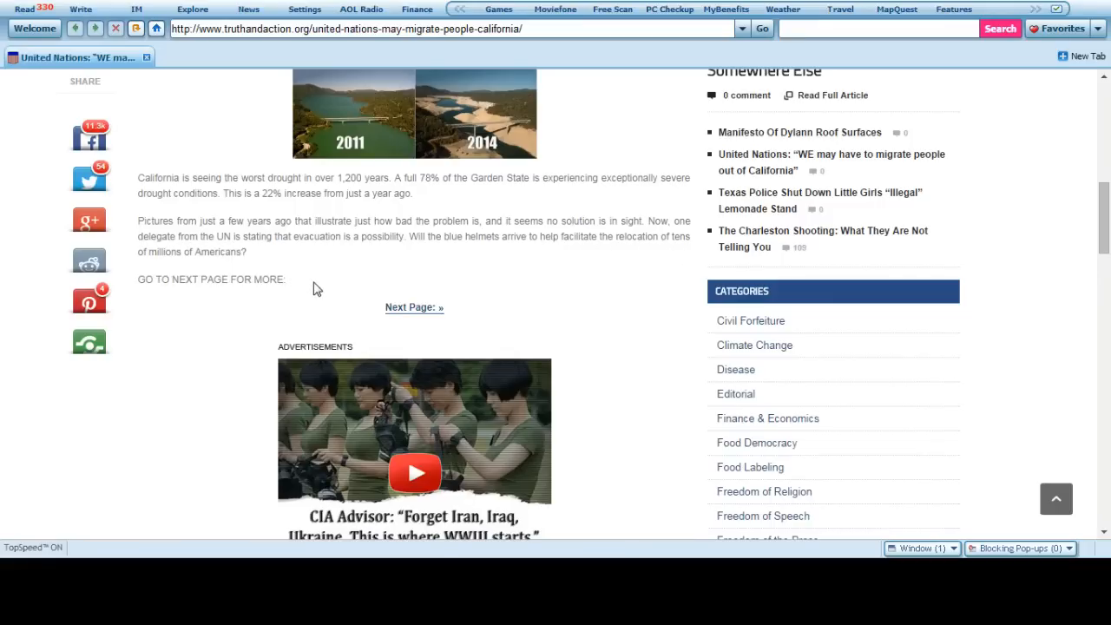